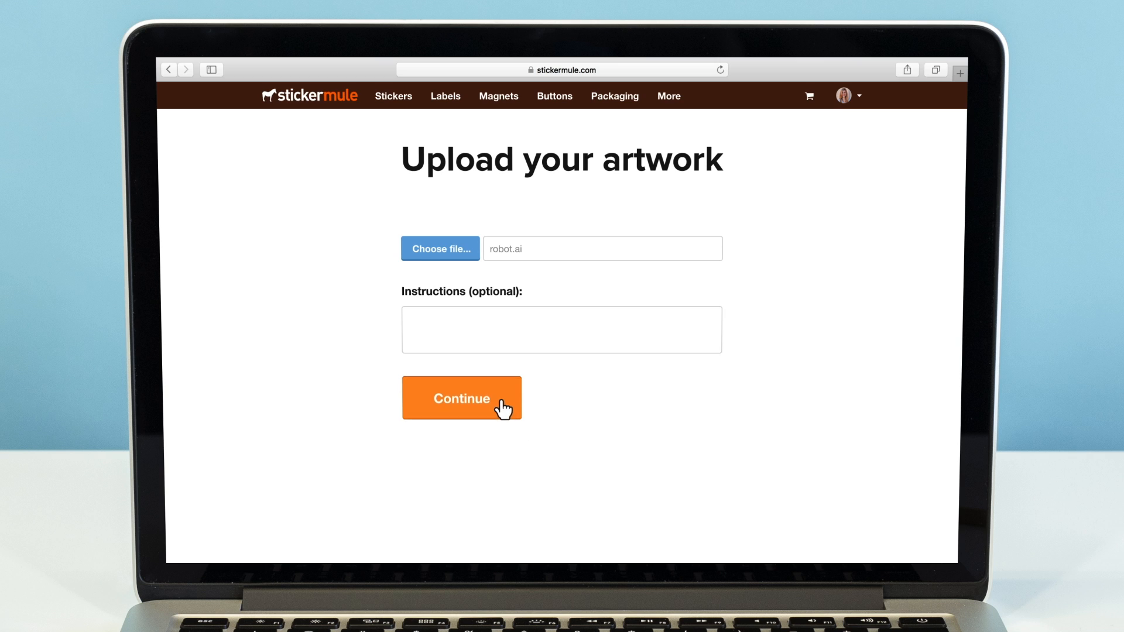
Continue past the Upload your artwork page with robot.ai as the chosen file.
{"action": "left_click", "coordinate": [462, 398]}
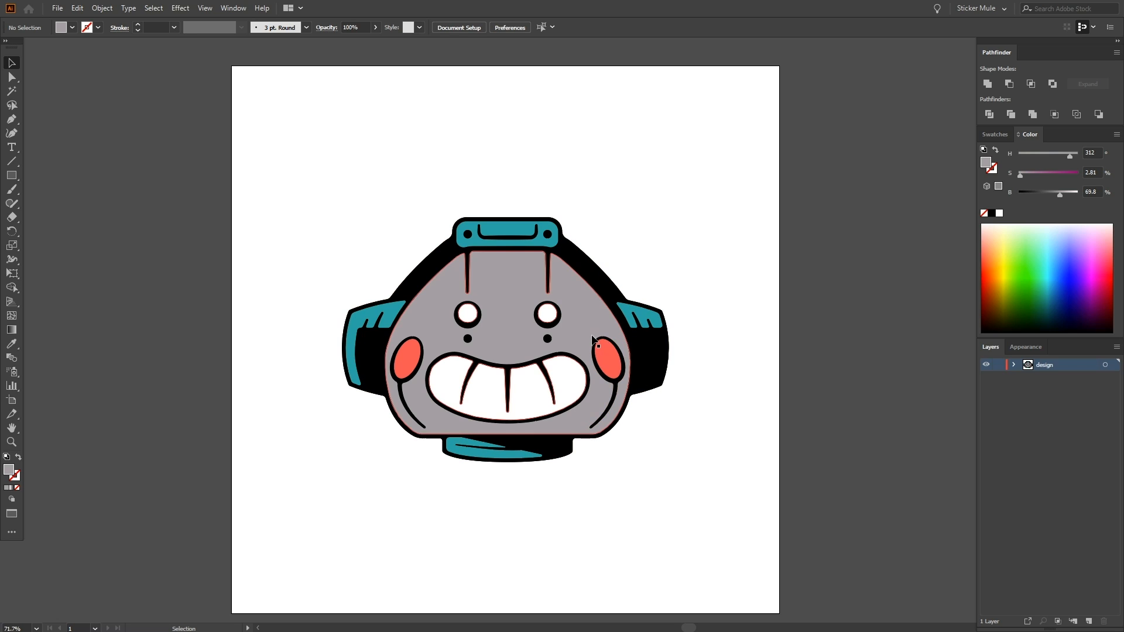
{"action": "mouse_move", "coordinate": [594, 314]}
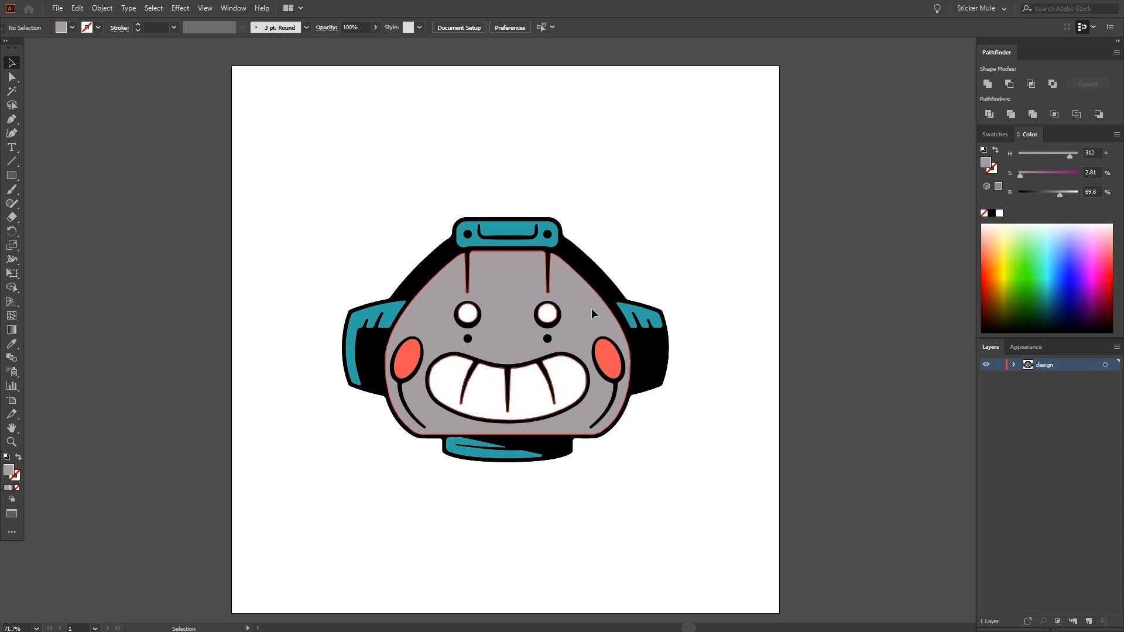
Recolour the robot's gray face shape to a white fill.
{"action": "left_click", "coordinate": [502, 323]}
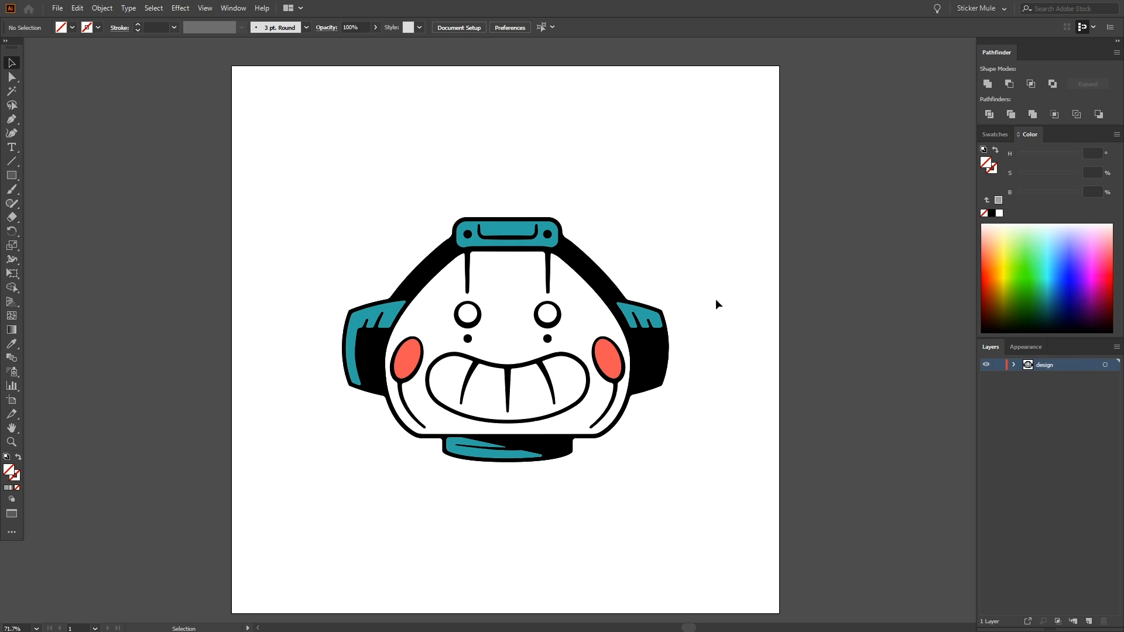
{"action": "mouse_move", "coordinate": [640, 334]}
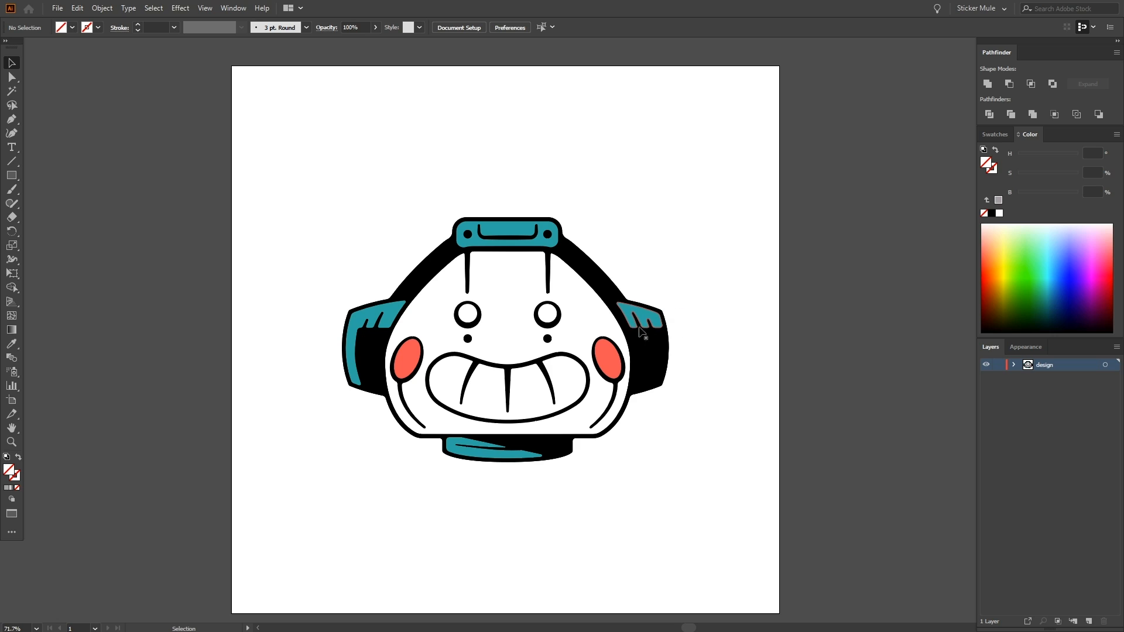
{"action": "left_click", "coordinate": [607, 360]}
{"action": "type", "text": "background"}
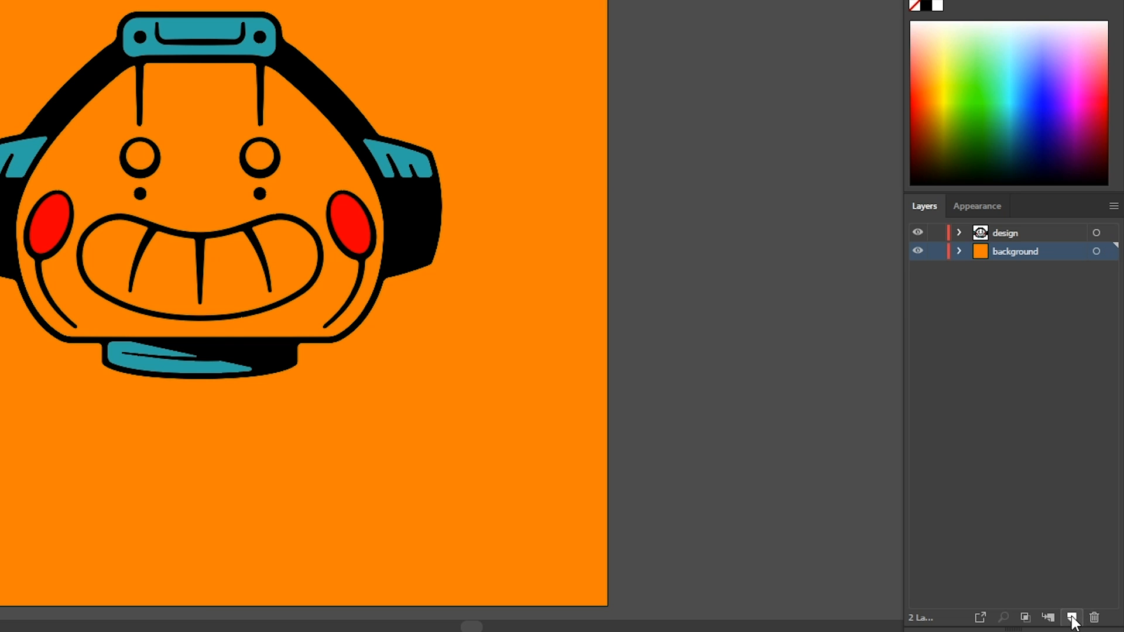
Create a 'white ink' layer between design and background for the white eyes and teeth.
{"action": "left_click", "coordinate": [1071, 617]}
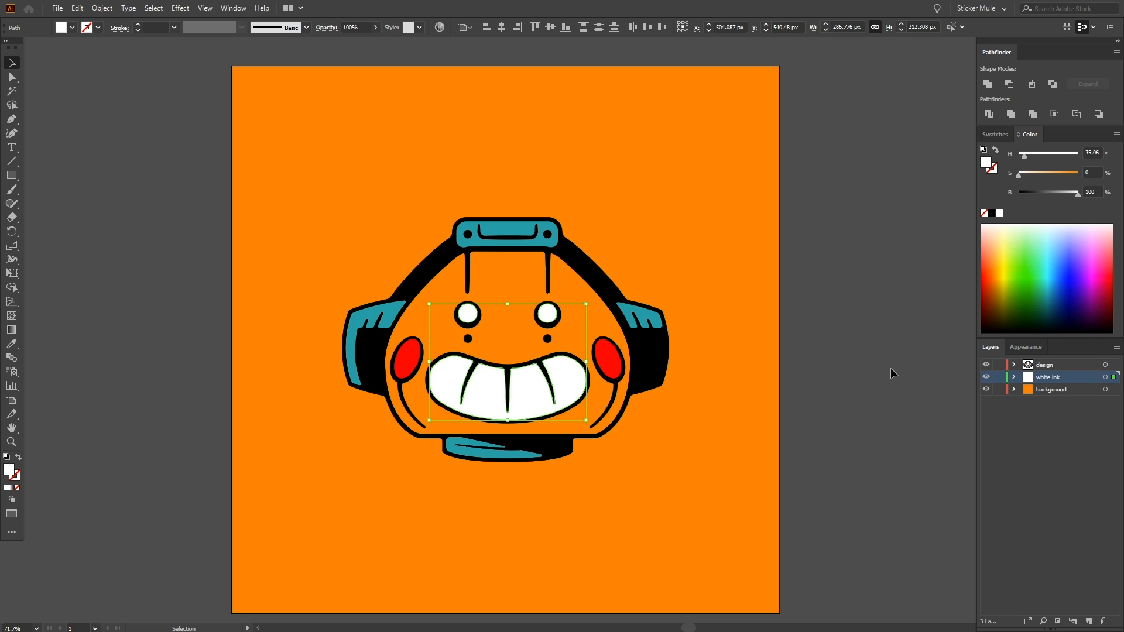
{"action": "mouse_move", "coordinate": [800, 371]}
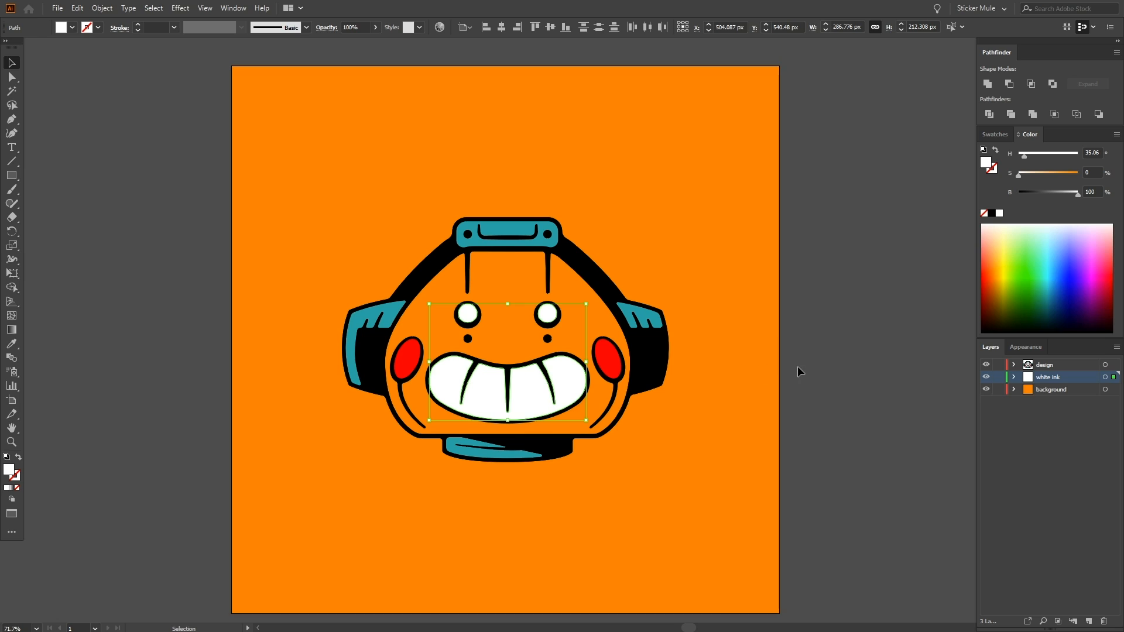
Cover the whole robot face silhouette with the white shape on the white ink layer.
{"action": "left_click", "coordinate": [605, 278]}
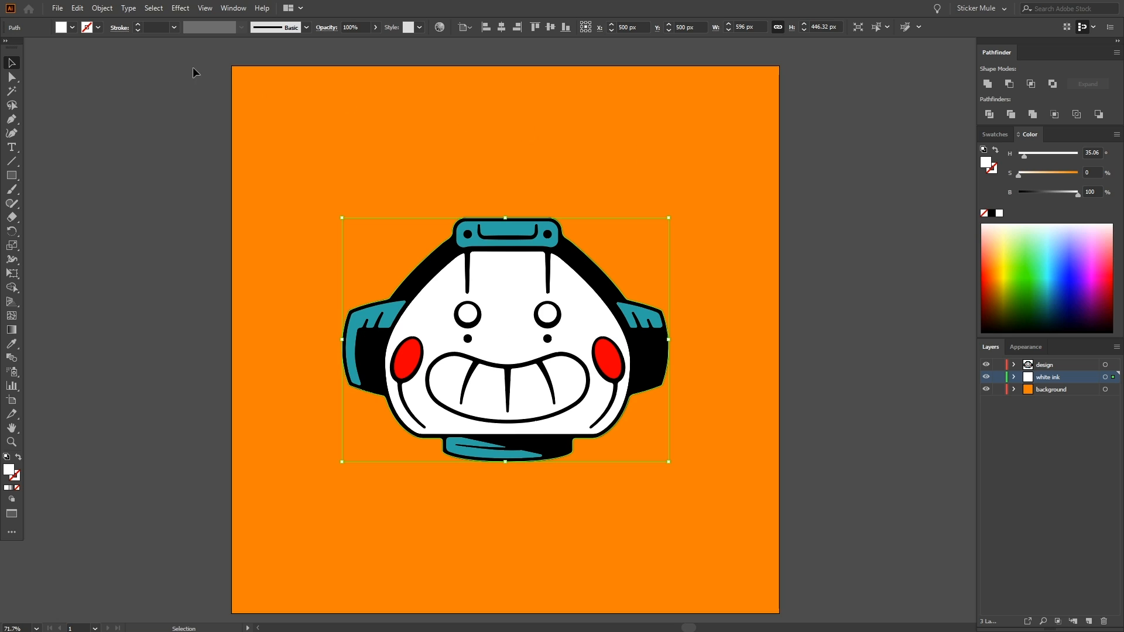
Offset a path around the robot and give it a blue stroke as the cut outline.
{"action": "left_click", "coordinate": [100, 8]}
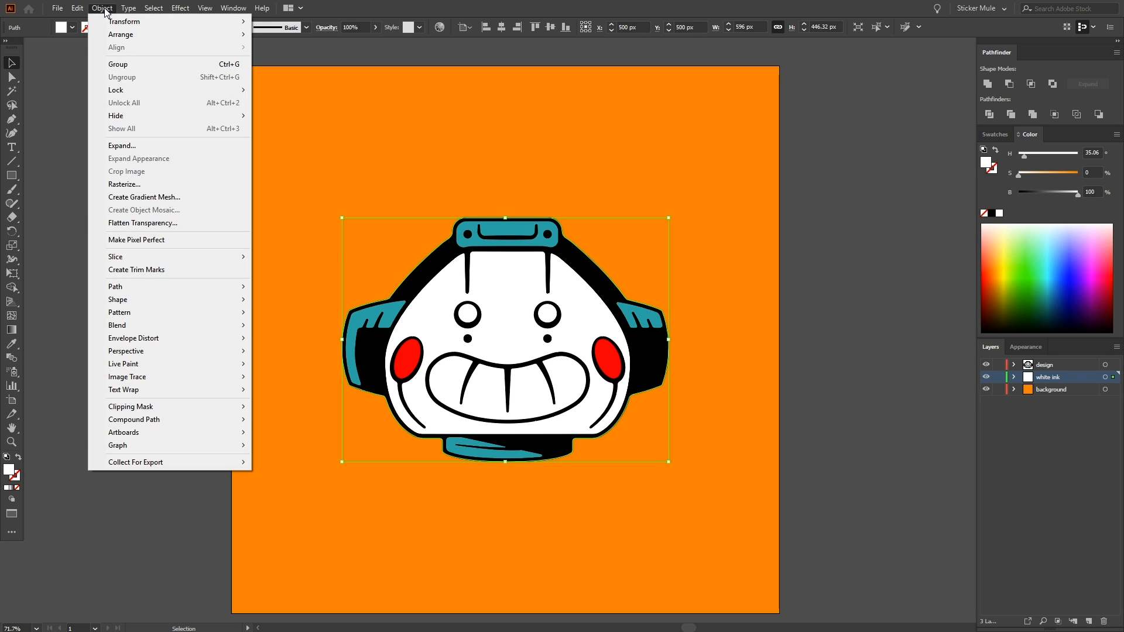
{"action": "mouse_move", "coordinate": [115, 285]}
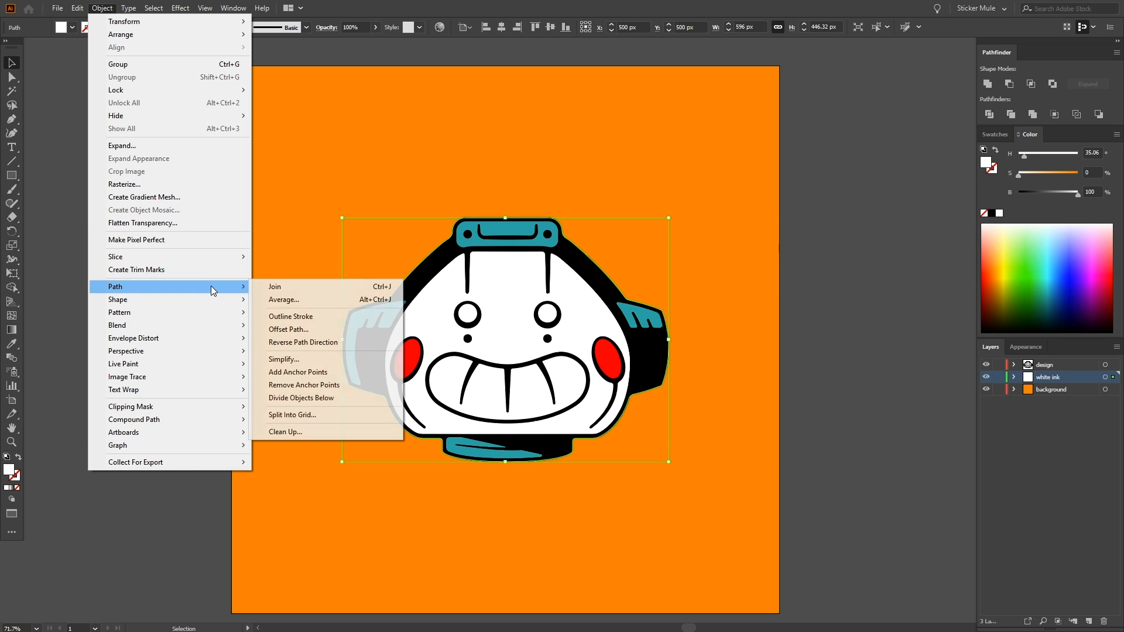
{"action": "left_click", "coordinate": [288, 329]}
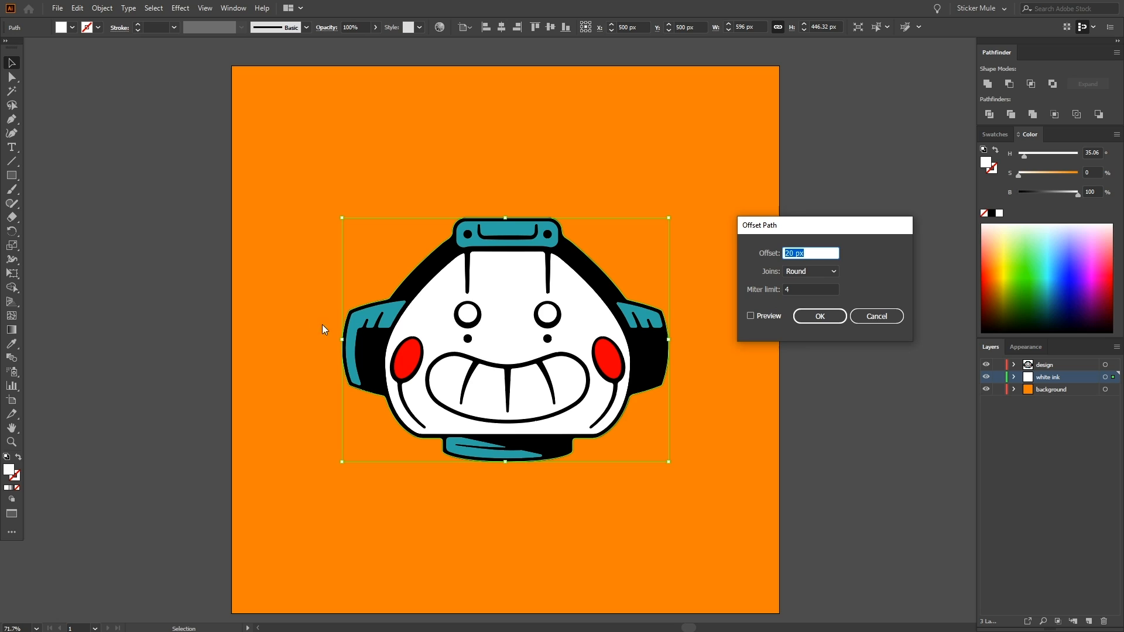
{"action": "left_click", "coordinate": [752, 316]}
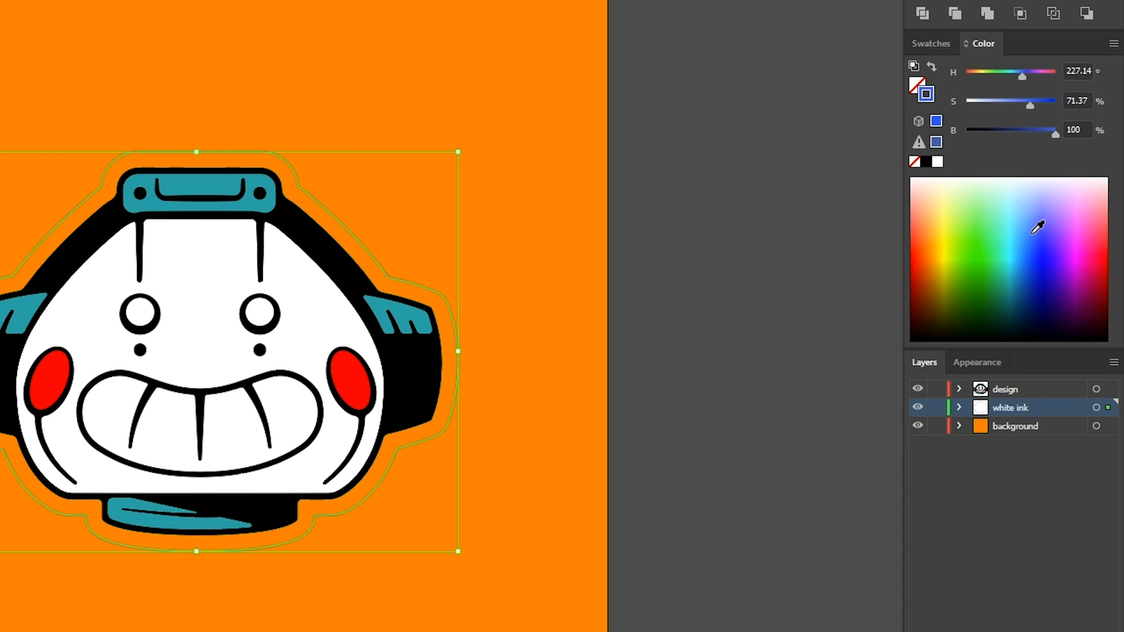
{"action": "left_click", "coordinate": [1115, 361]}
{"action": "type", "text": "cutline"}
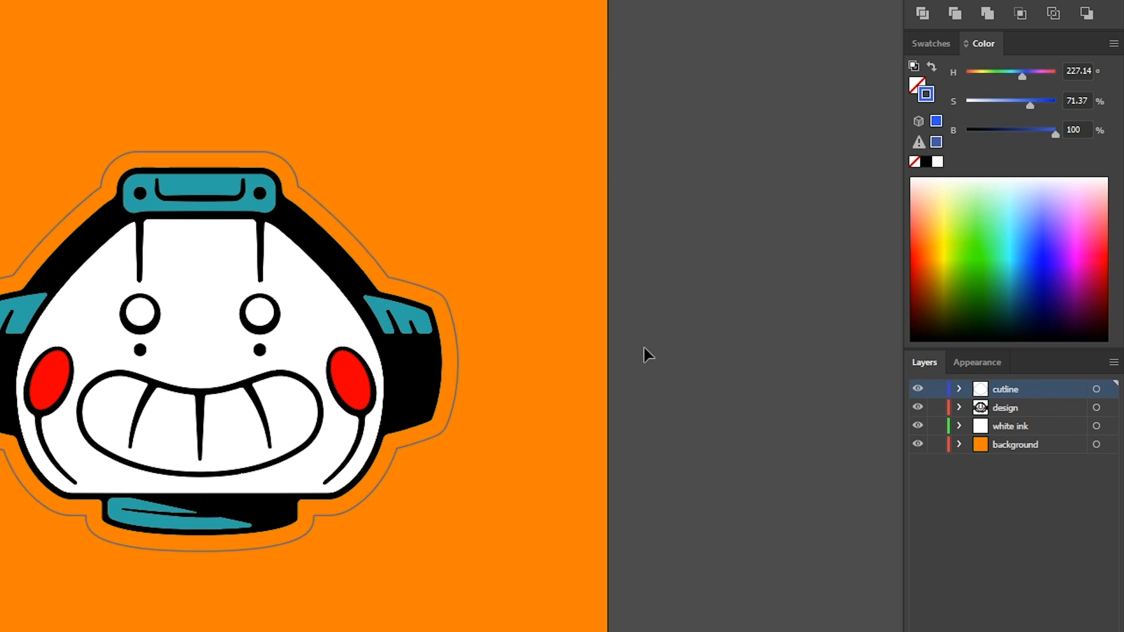
{"action": "left_click", "coordinate": [100, 8]}
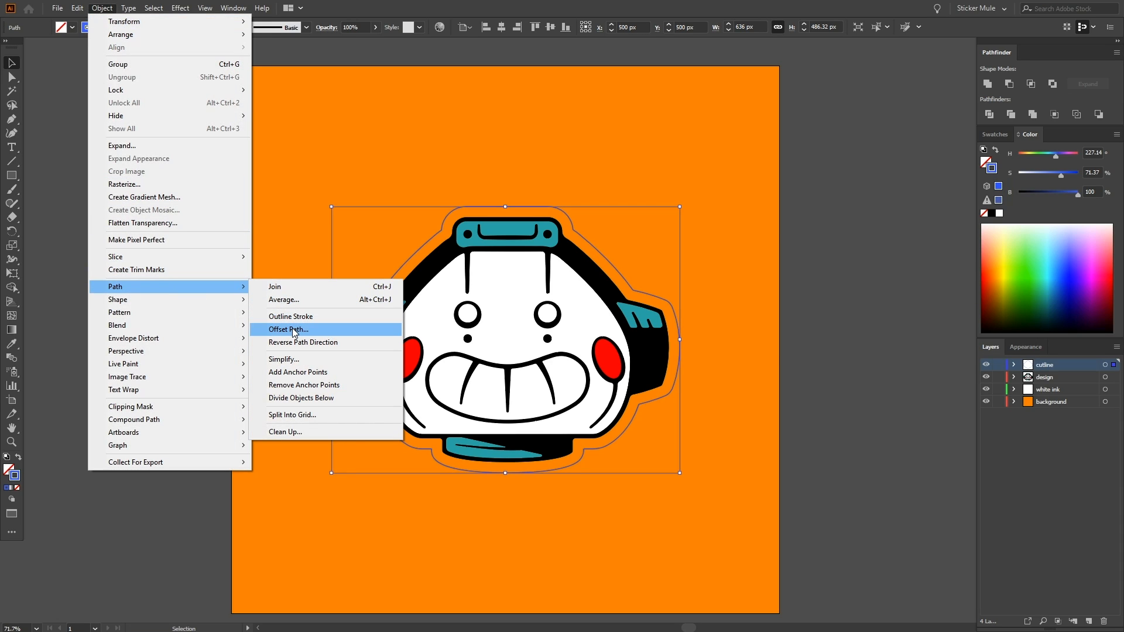
Offset the cutline a further 20 px with round joins for a wider outline.
{"action": "left_click", "coordinate": [288, 329]}
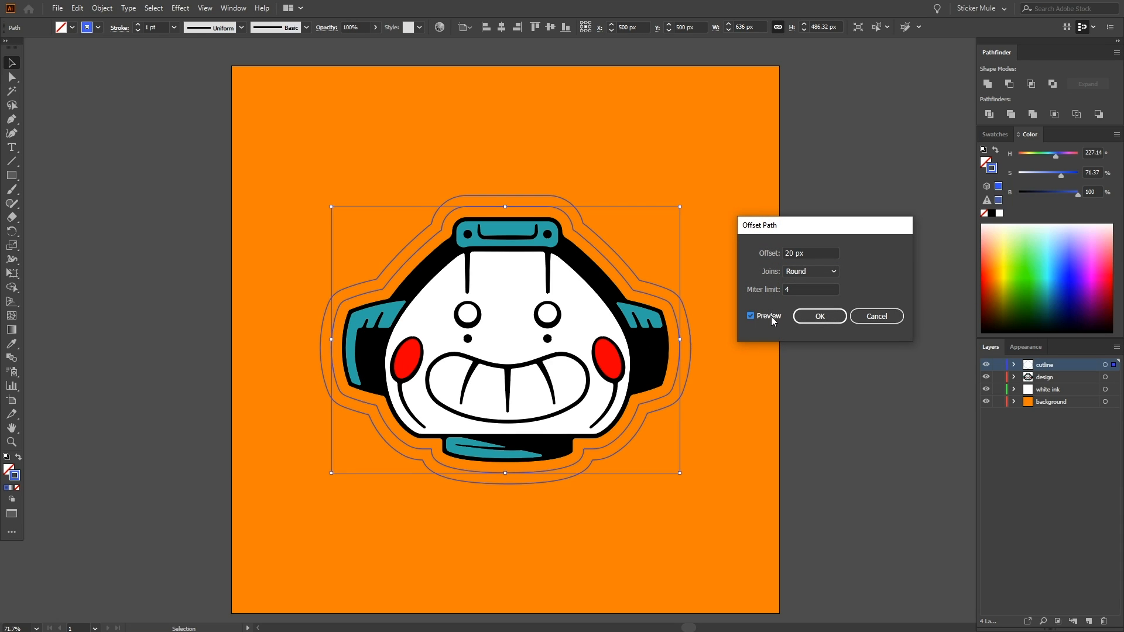
{"action": "left_click", "coordinate": [818, 316]}
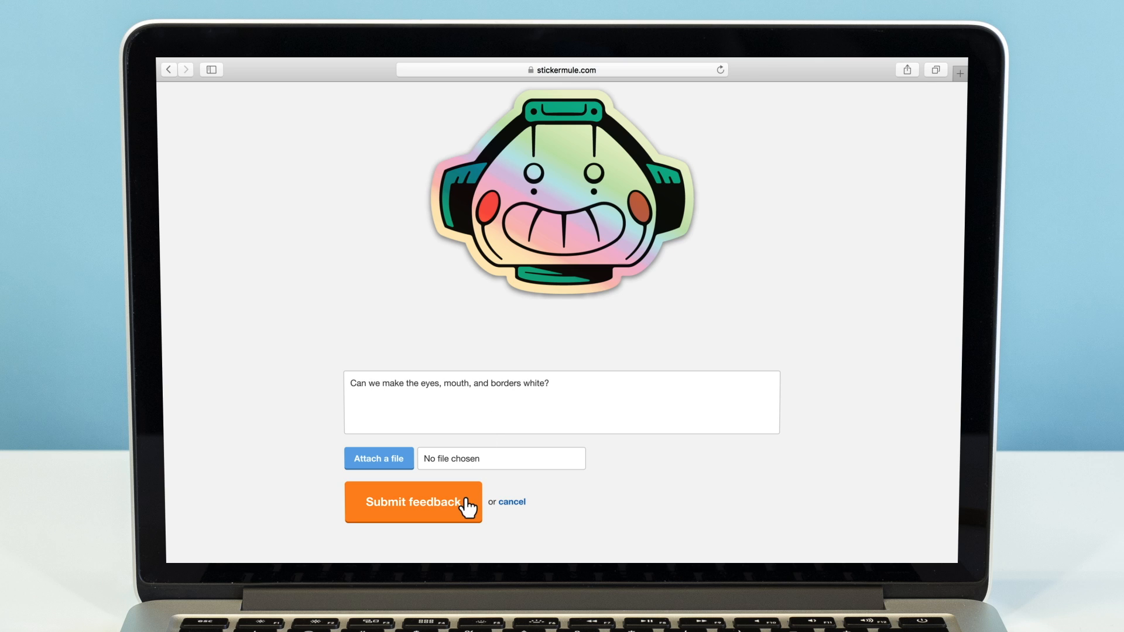
Submit the white eyes, mouth and borders request and approve the 4" x 3.06" proof.
{"action": "left_click", "coordinate": [413, 502]}
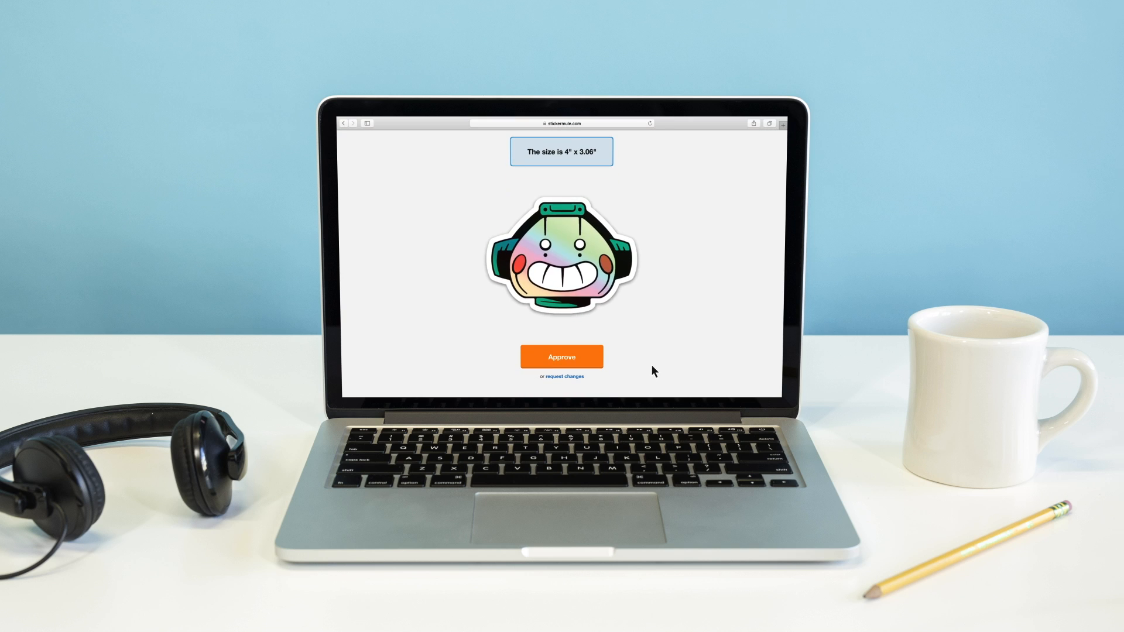
{"action": "left_click", "coordinate": [561, 356]}
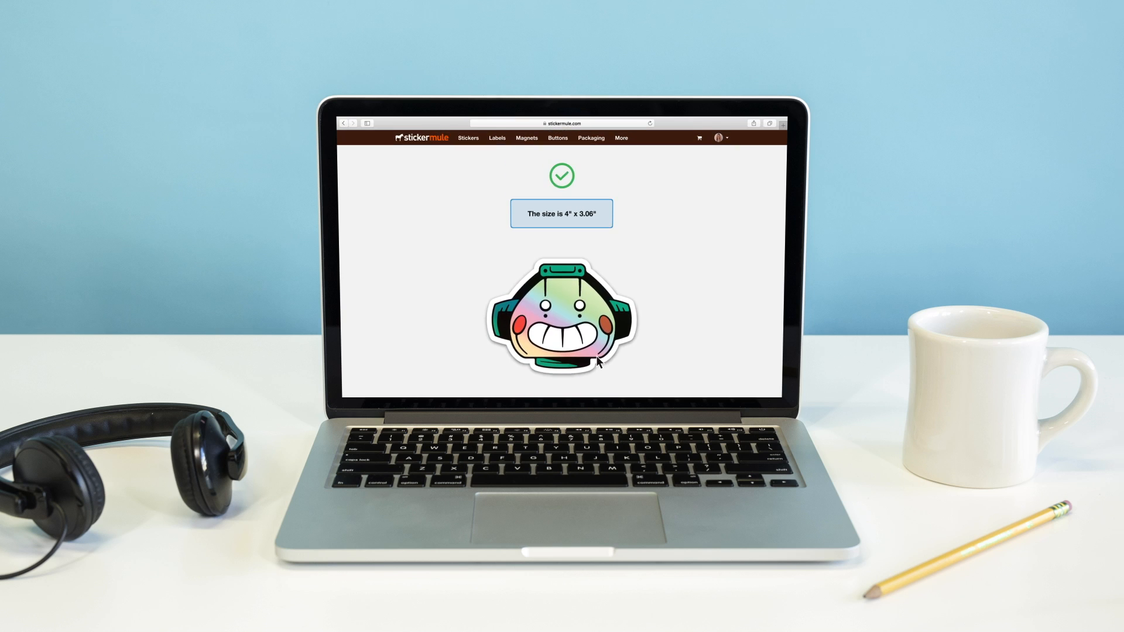